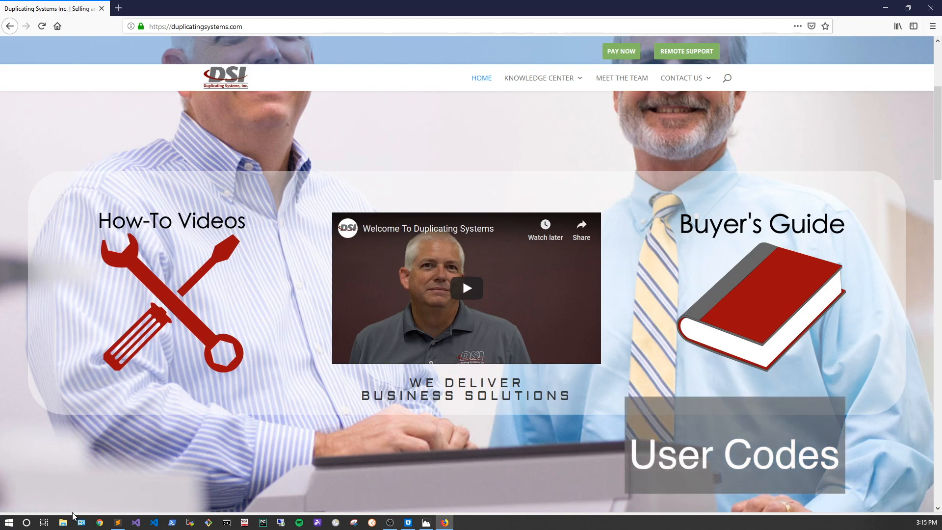
Search Windows for "printer" so Printers & scanners appears as the best match.
left_click(25, 522)
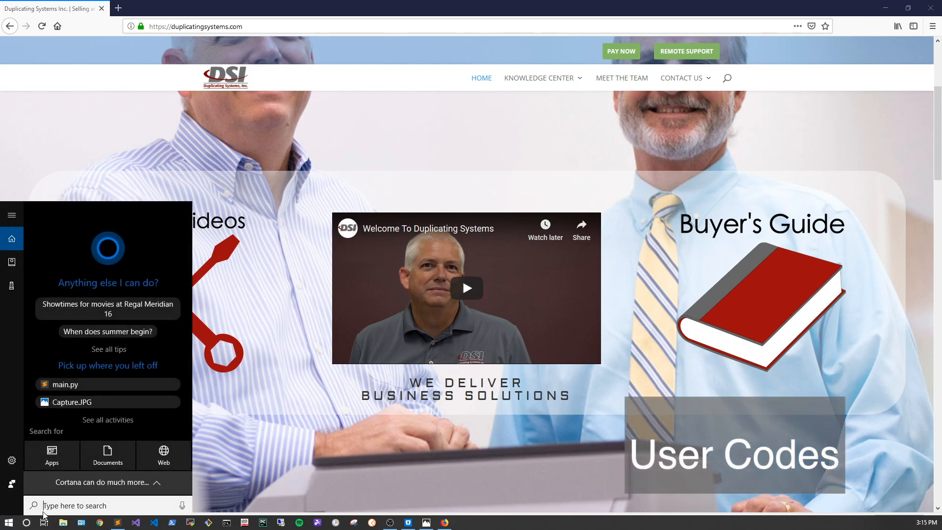
type("printer")
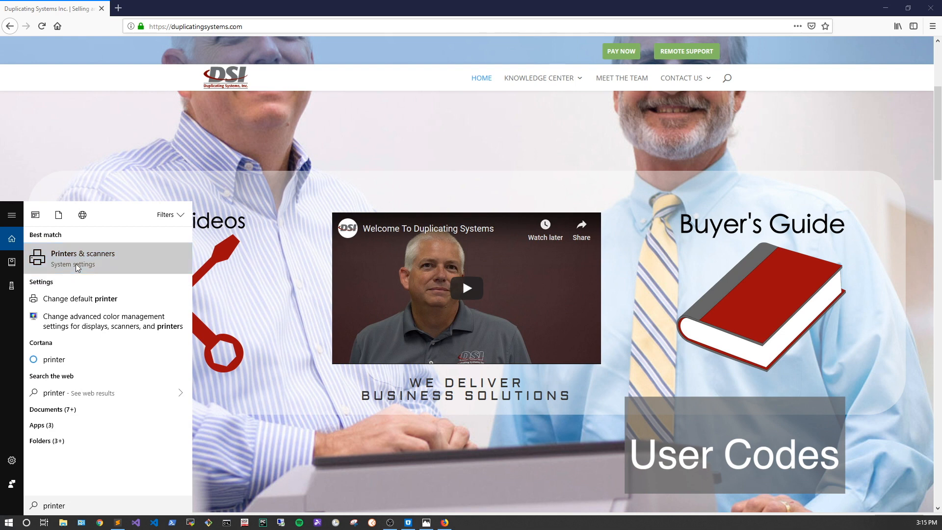
Go to Printers & scanners, manage the C5503 printer and load its printer properties.
left_click(83, 258)
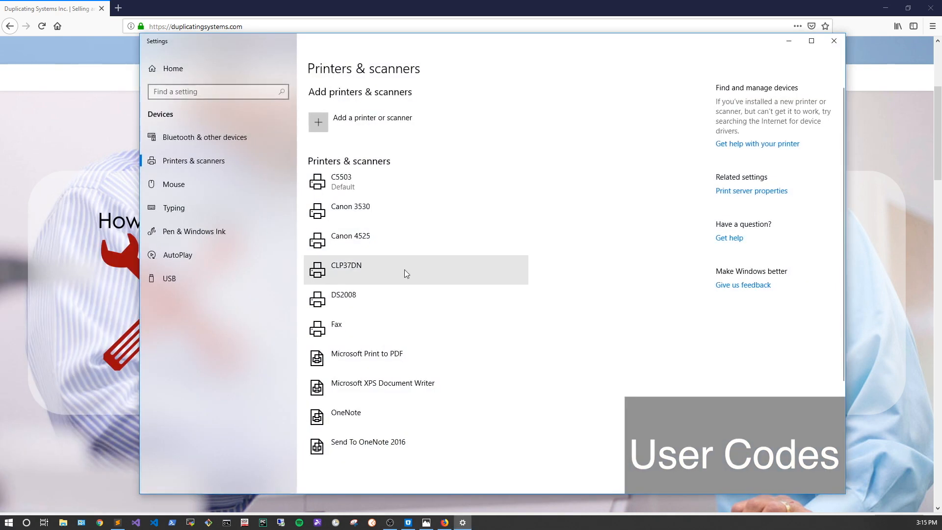
mouse_move(393, 185)
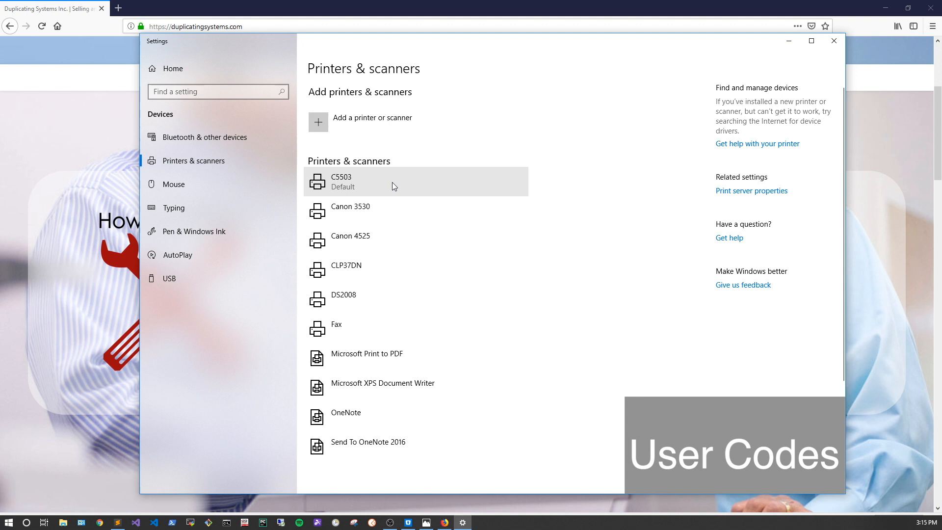
left_click(414, 182)
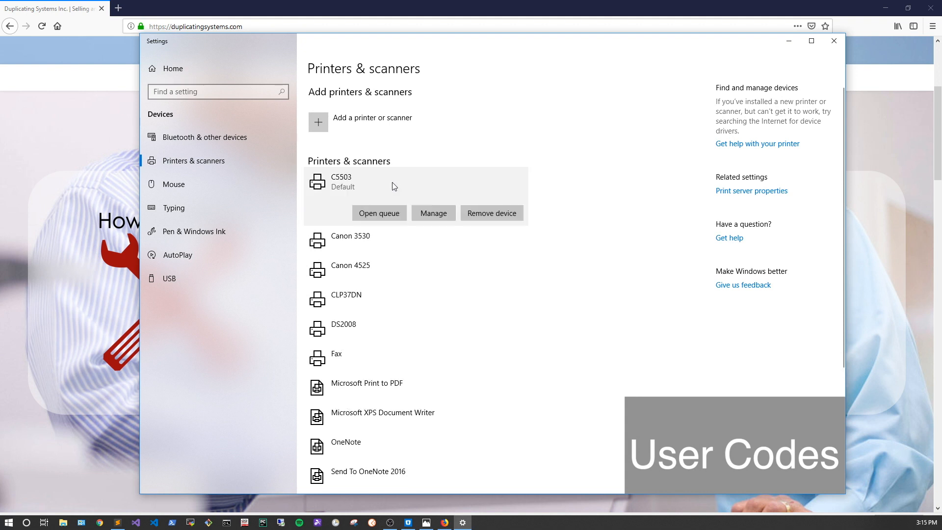
left_click(433, 212)
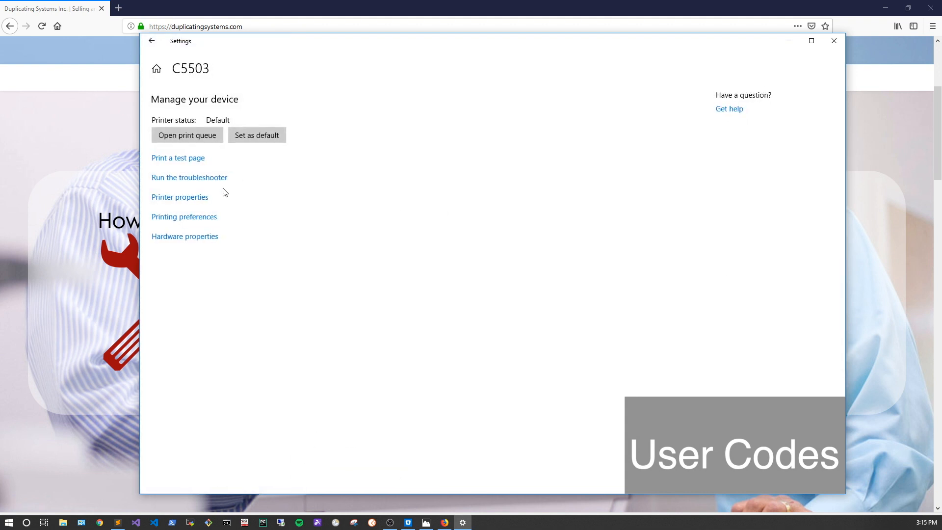
left_click(179, 197)
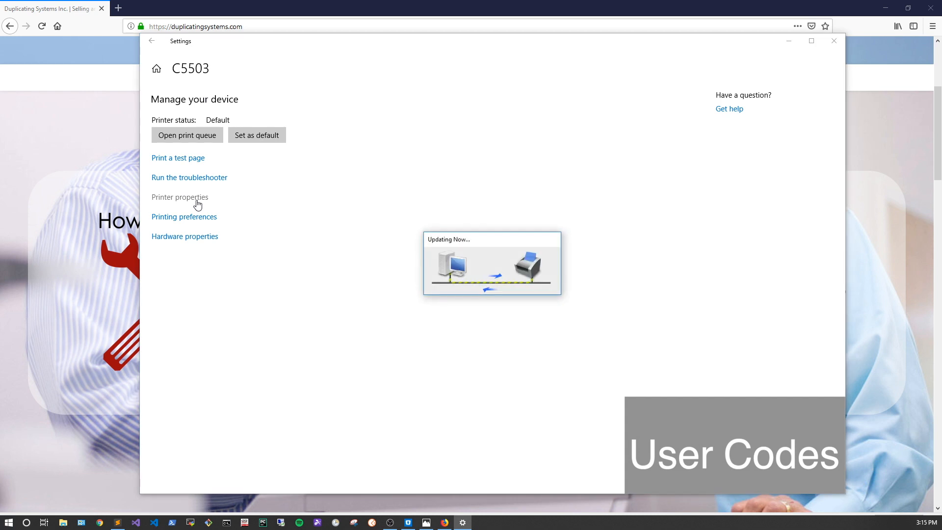
Bring up the C5503 Printing Defaults from the Advanced driver properties.
left_click(180, 197)
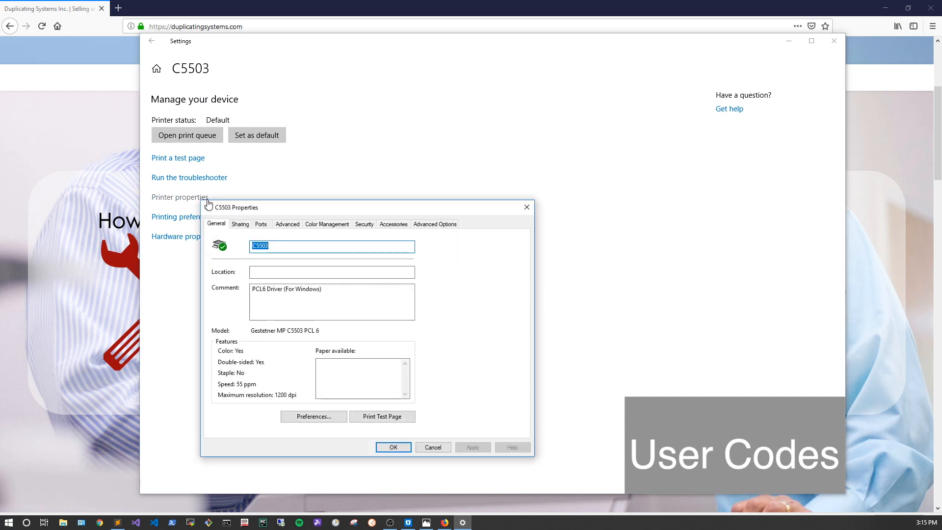
left_click(288, 223)
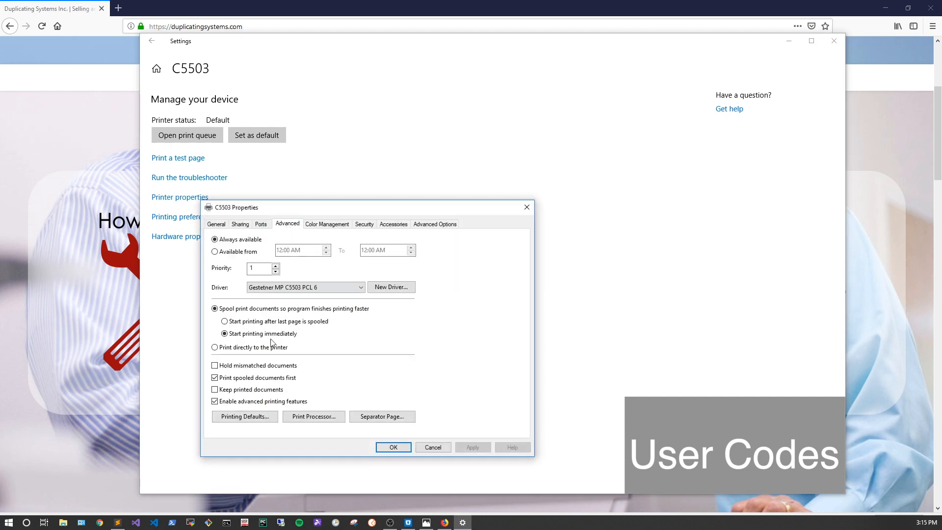
left_click(245, 416)
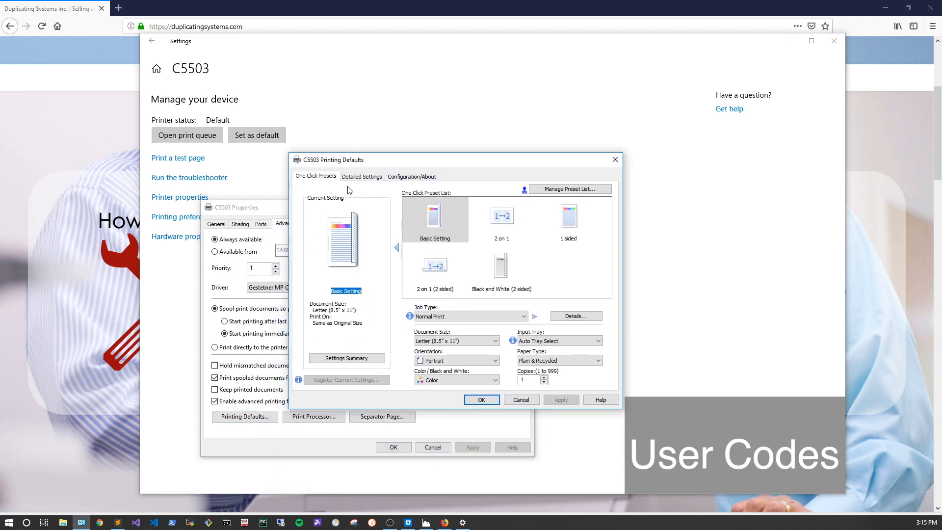
left_click(362, 175)
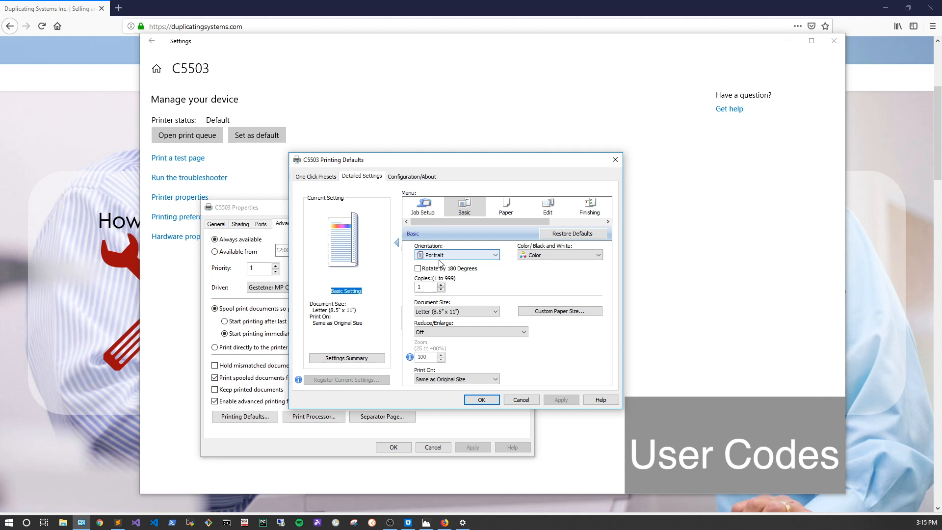
left_click(423, 206)
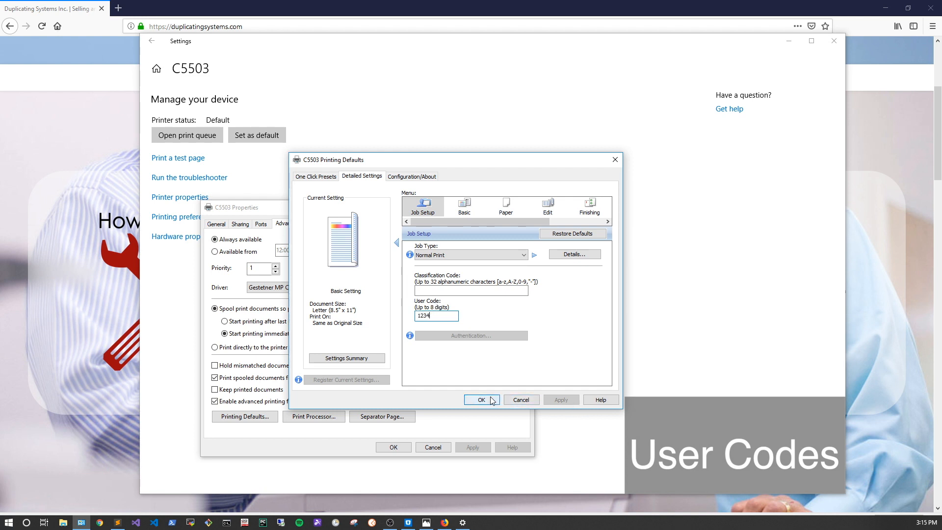
left_click(481, 399)
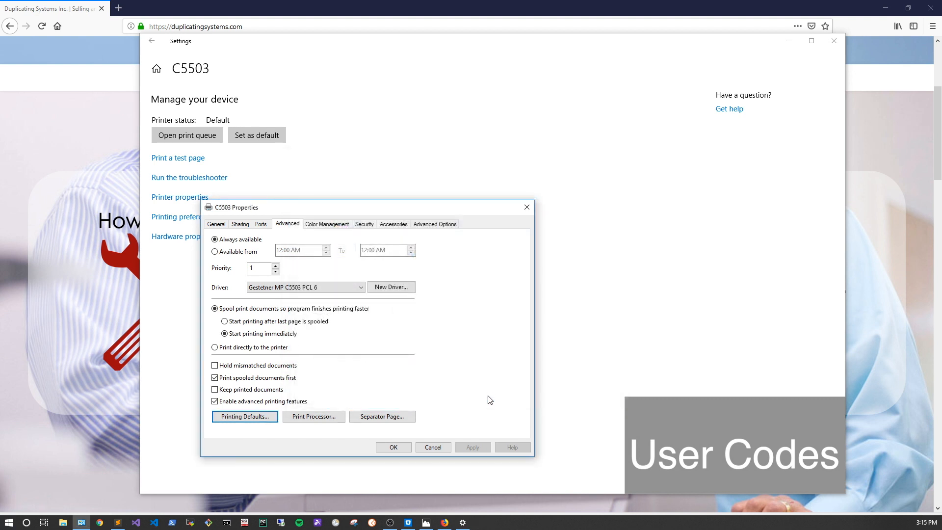
mouse_move(486, 342)
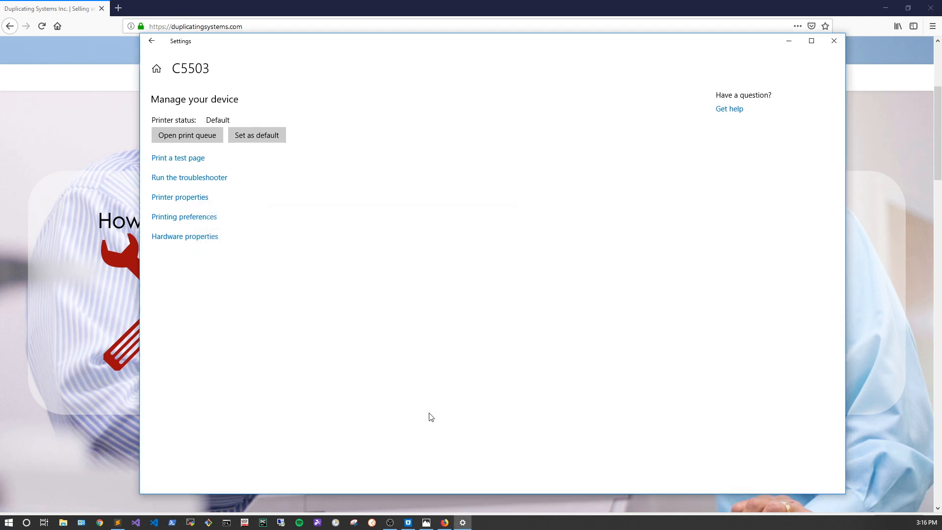
Return to the printer list and manage the Canon 3530 printer.
left_click(152, 41)
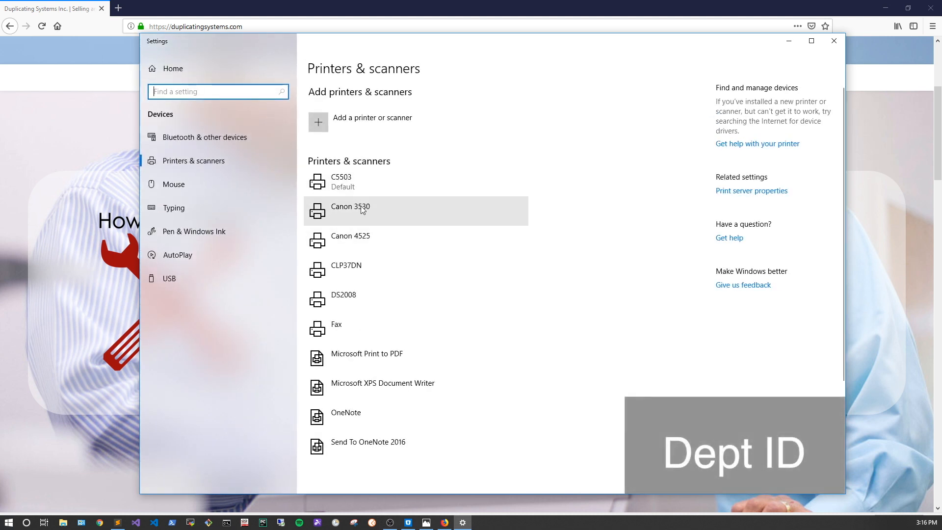
mouse_move(366, 210)
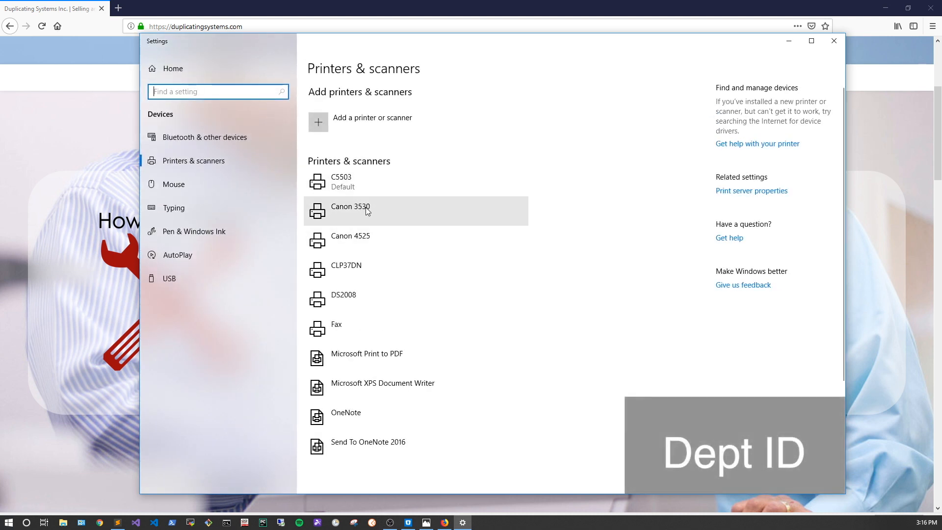
left_click(350, 211)
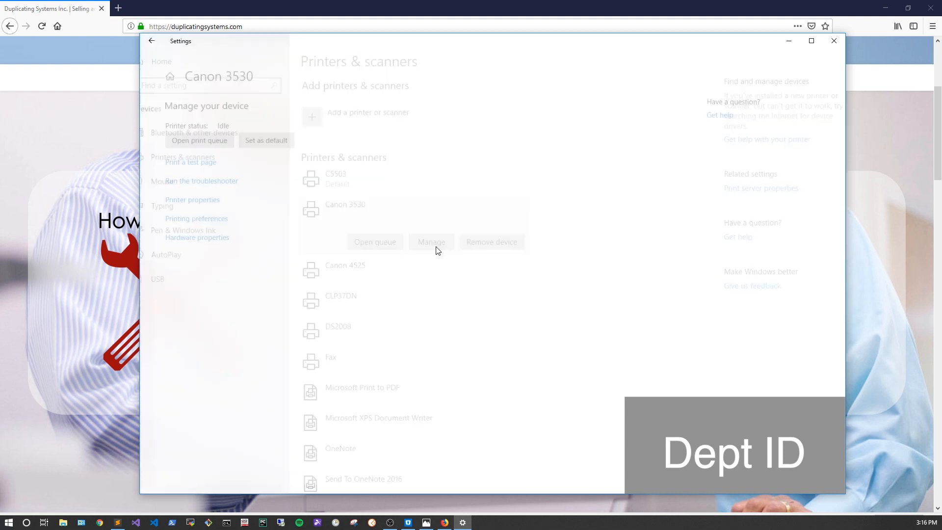
left_click(432, 241)
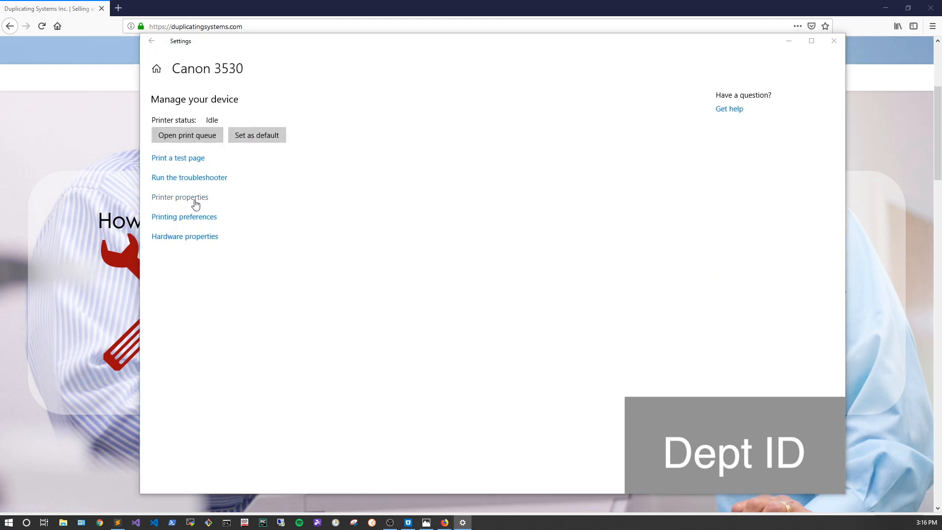
Set Canon 3530 User Management to Department ID Management in Device Settings.
left_click(180, 197)
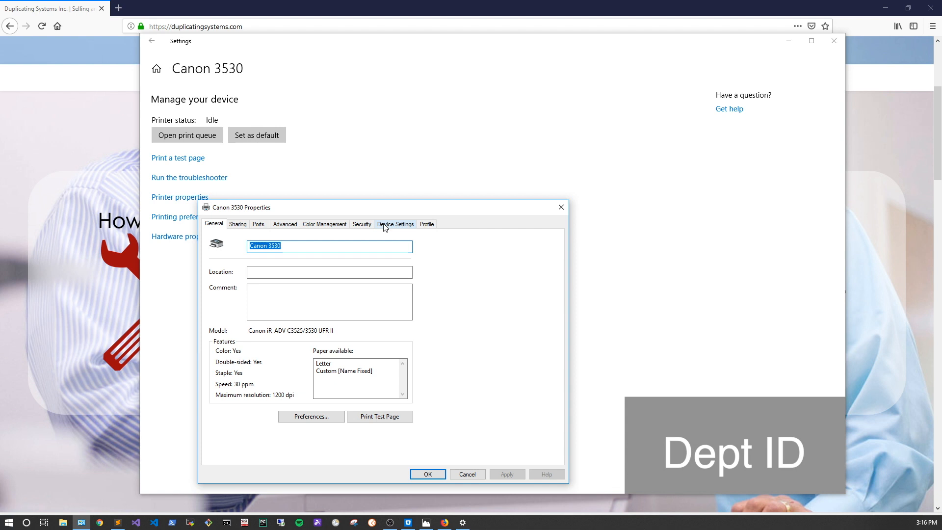
left_click(395, 223)
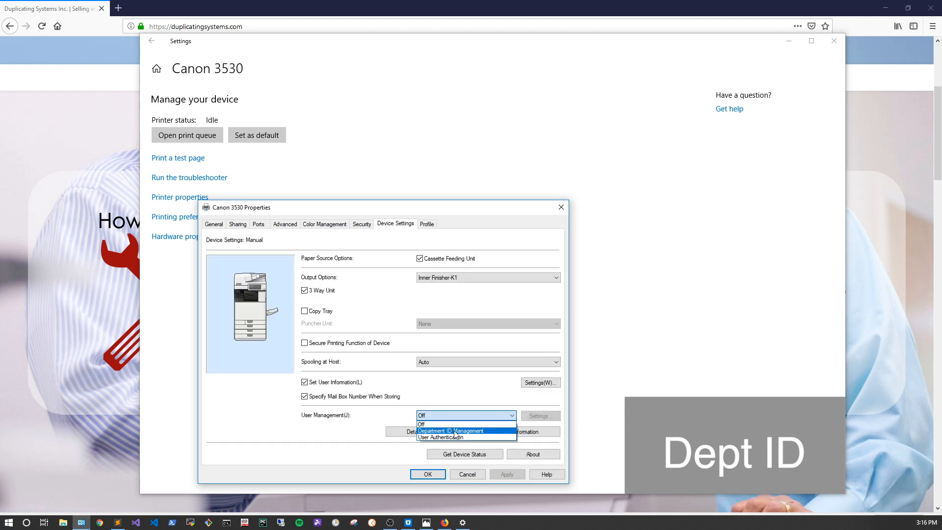
left_click(450, 431)
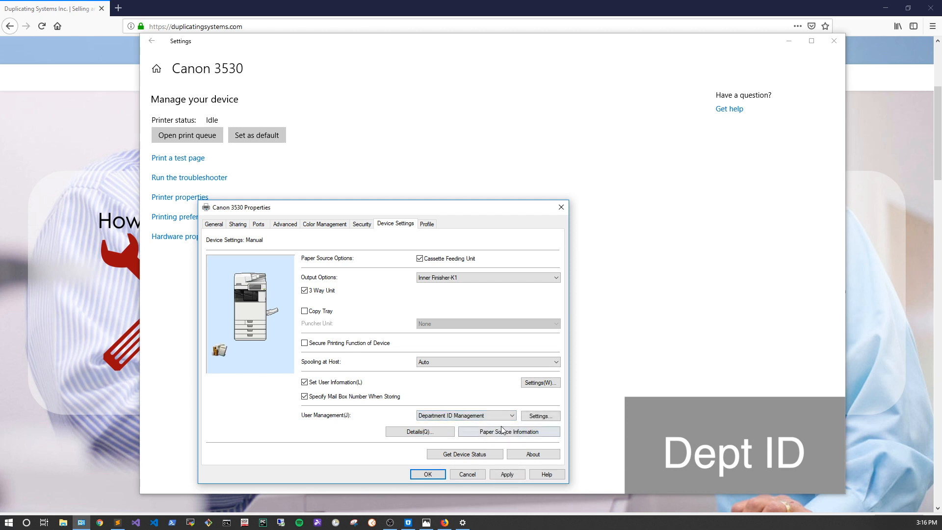
Allow PIN settings, save Department ID 1234 without confirming ID/PIN when printing.
left_click(538, 415)
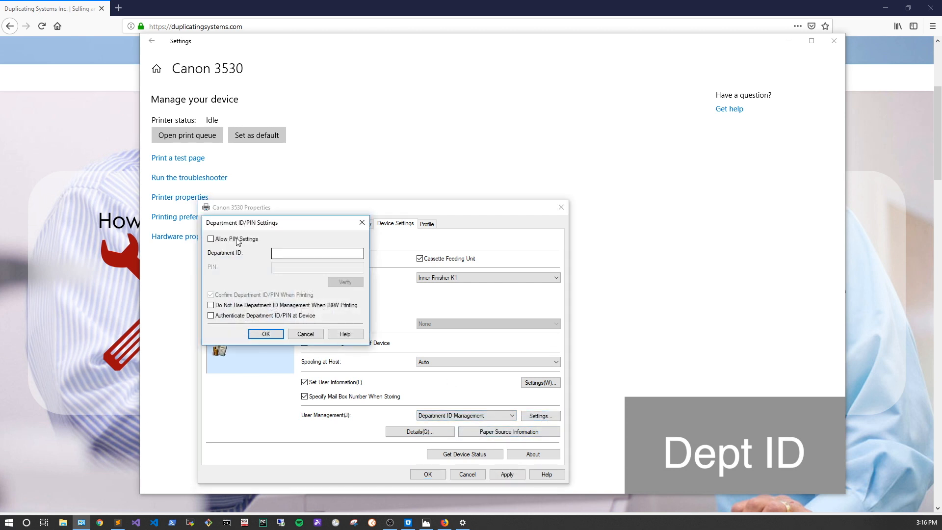
left_click(210, 239)
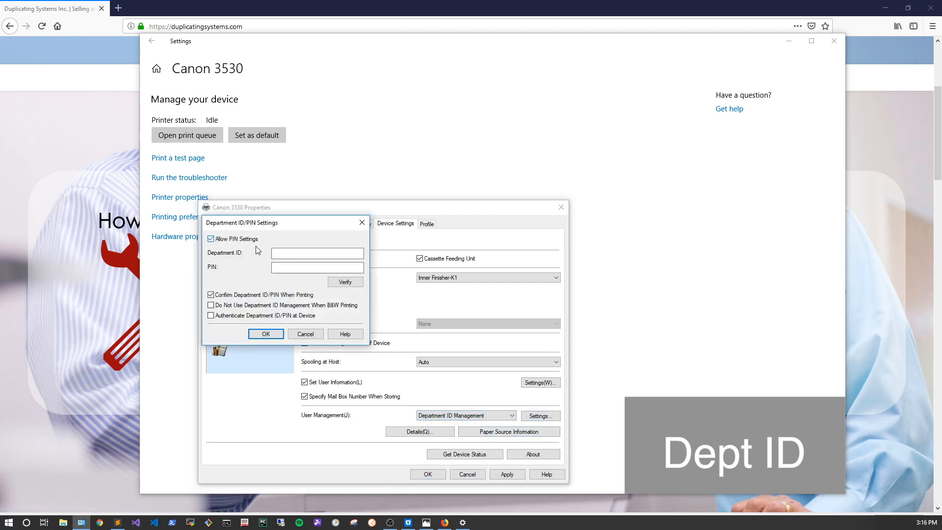
left_click(317, 252)
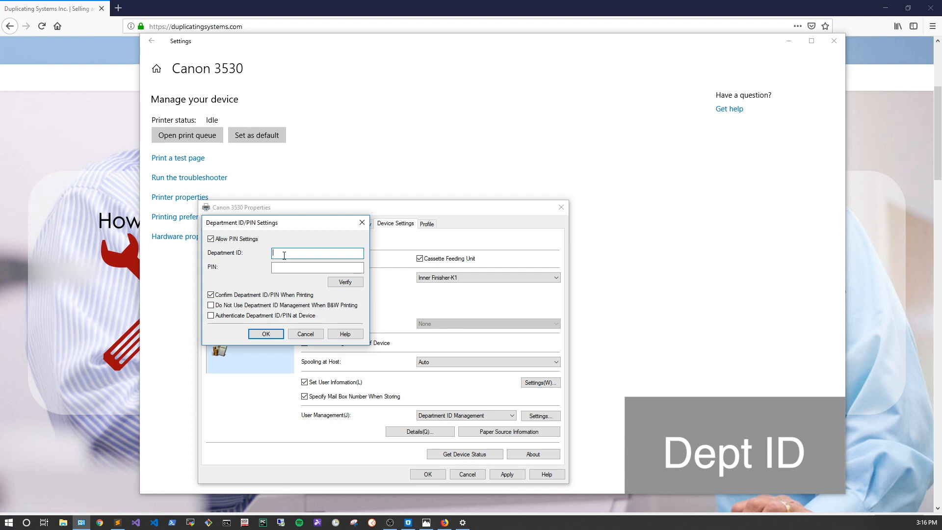
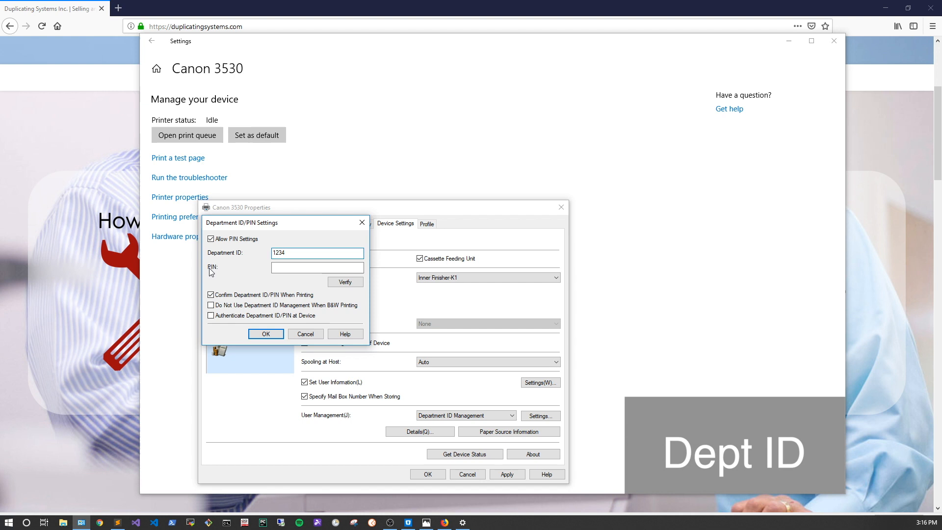
left_click(317, 267)
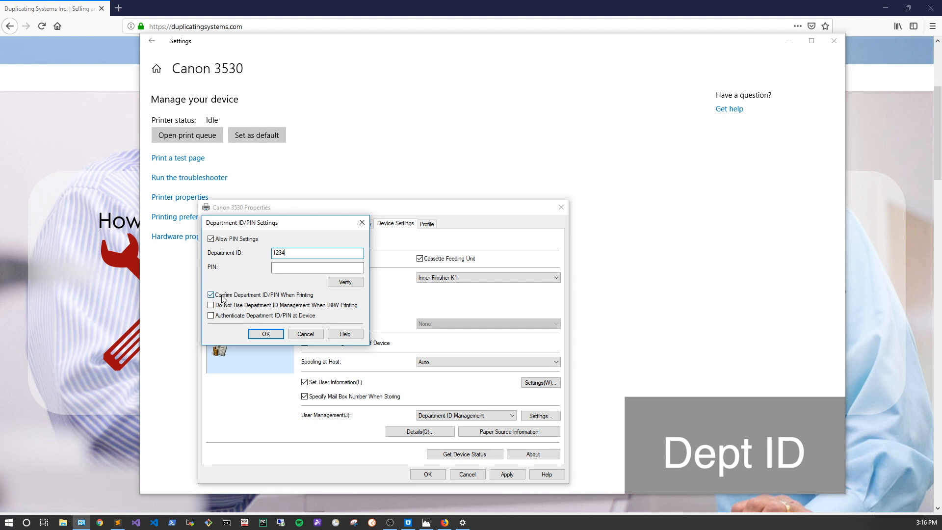
left_click(211, 294)
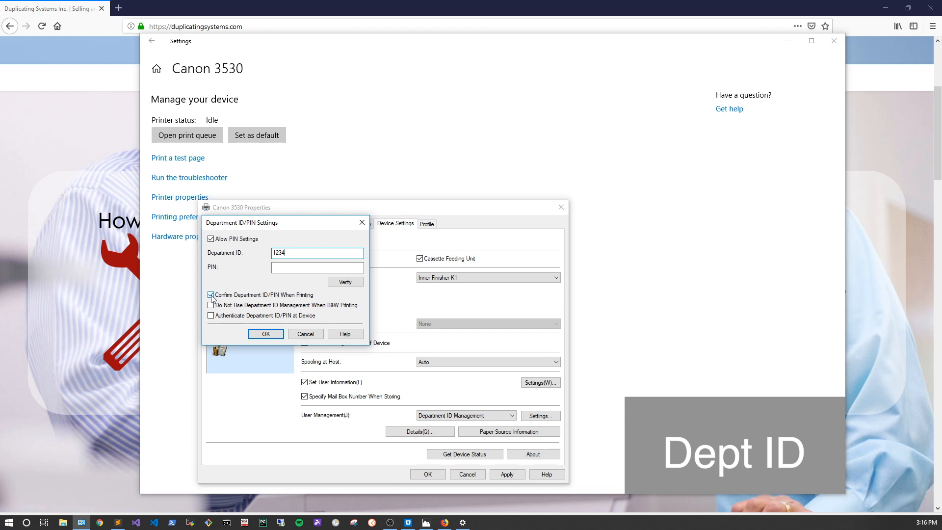
left_click(210, 295)
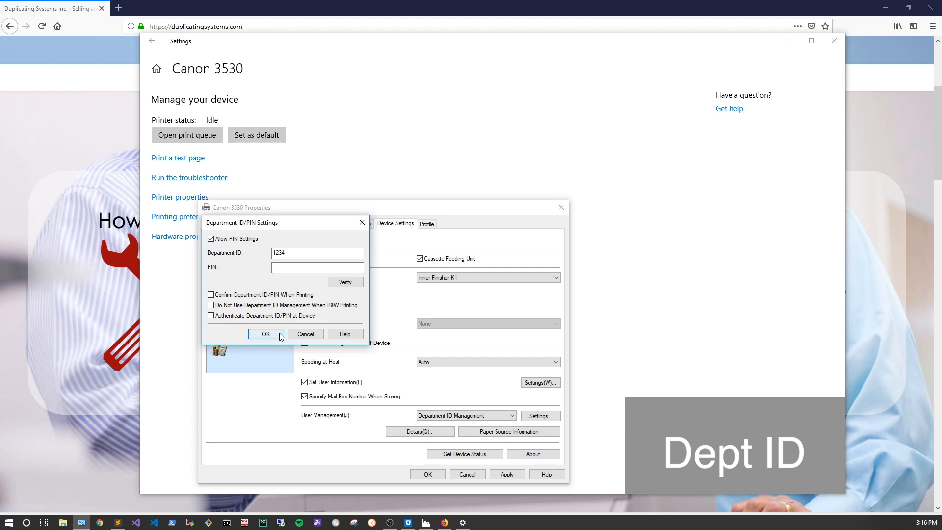
left_click(266, 334)
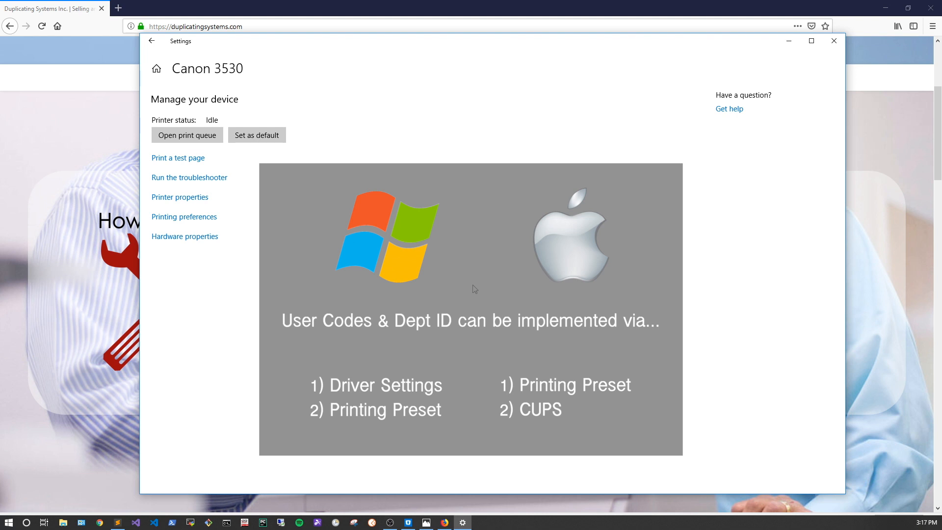
mouse_move(186, 198)
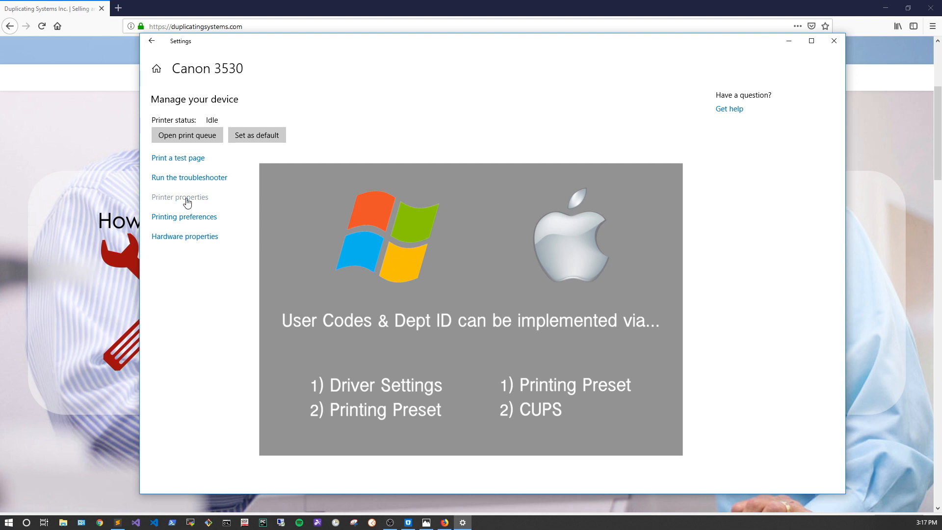
Reopen the Canon 3530 printer properties on the General tab.
left_click(180, 197)
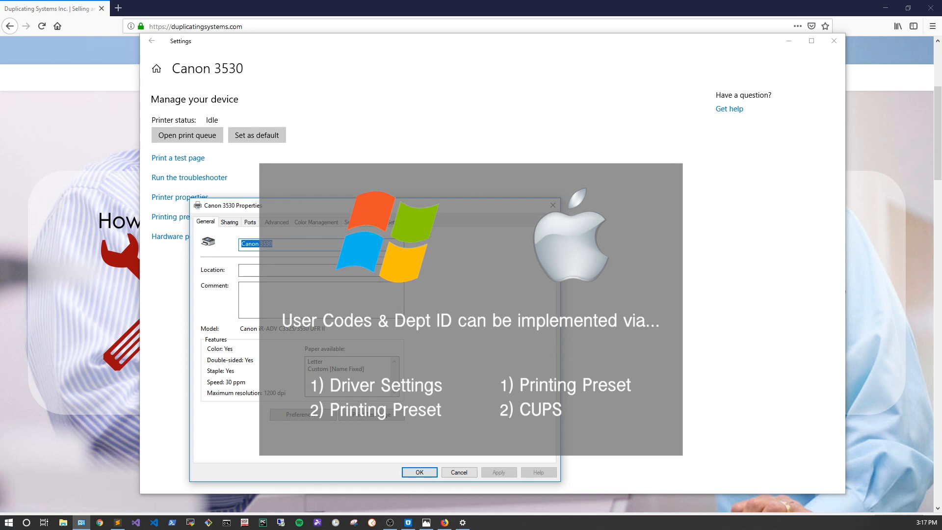
mouse_move(336, 234)
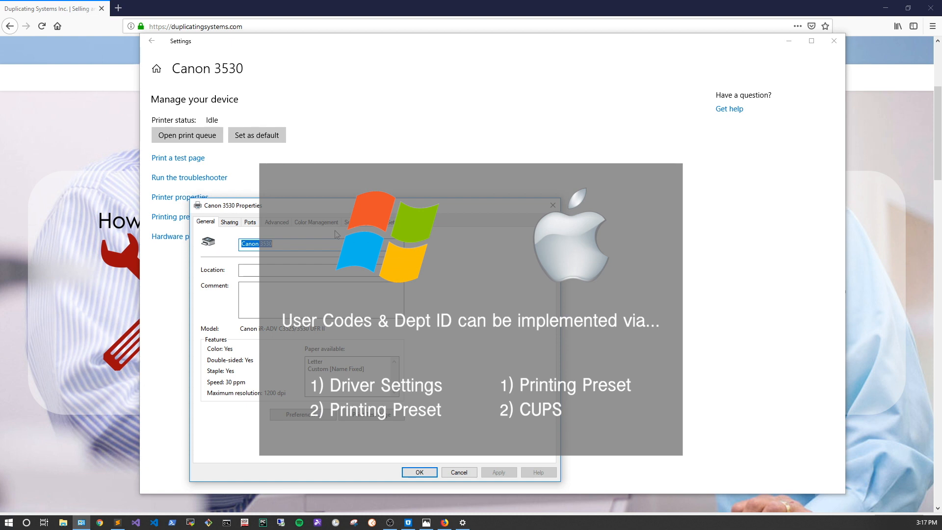